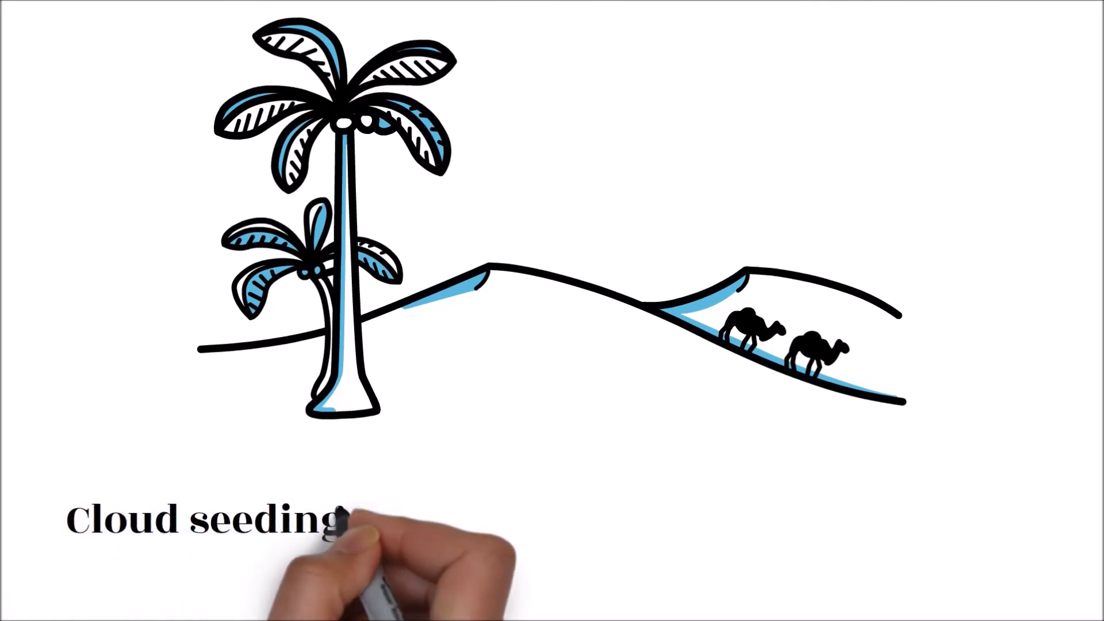
{"action": "type", "text": "can increase rai"}
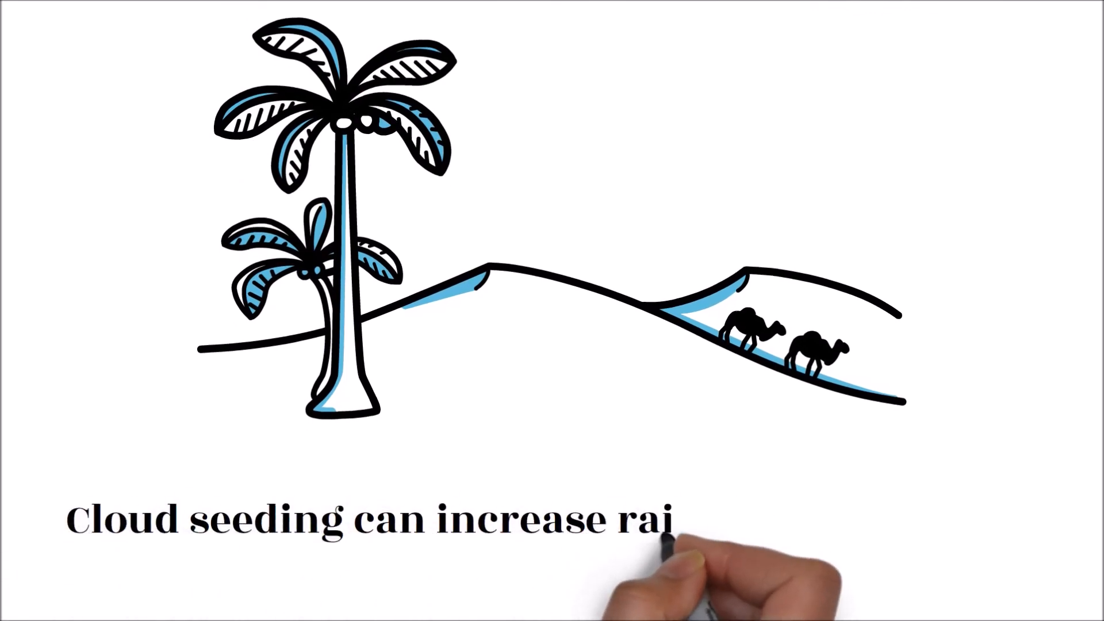
{"action": "type", "text": "nfall by up to 35"}
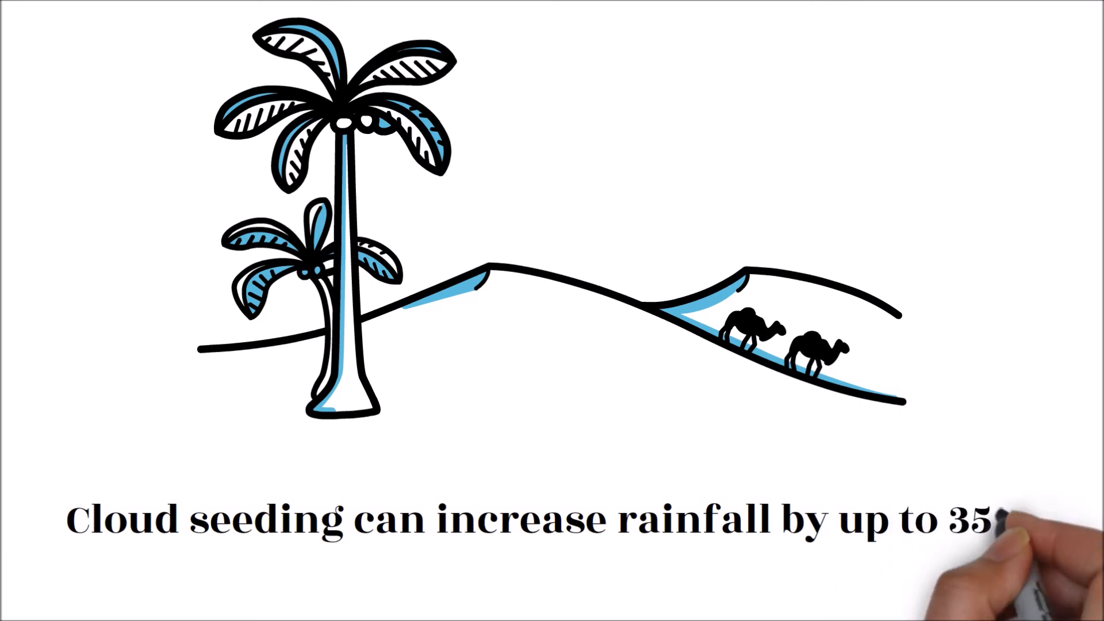